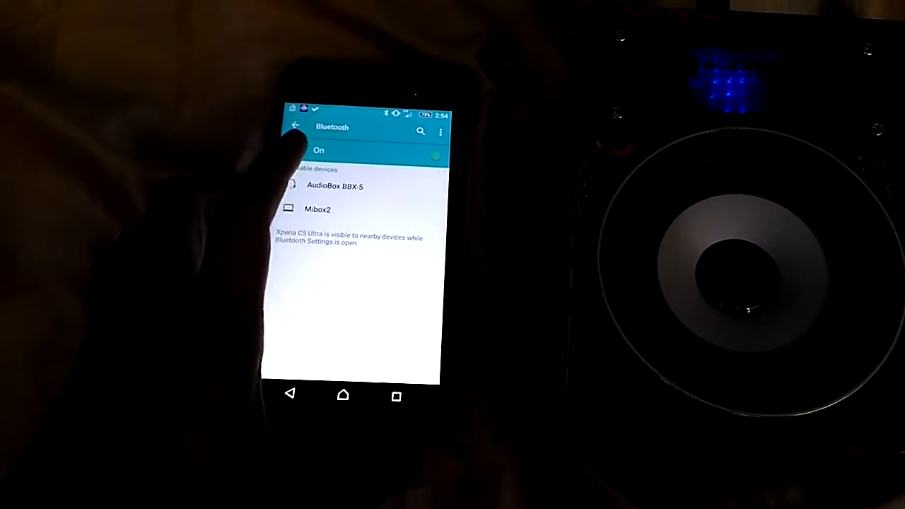
# Step: Pair the phone with the AudioBox BBX-5 speaker under Available devices
pyautogui.click(334, 185)
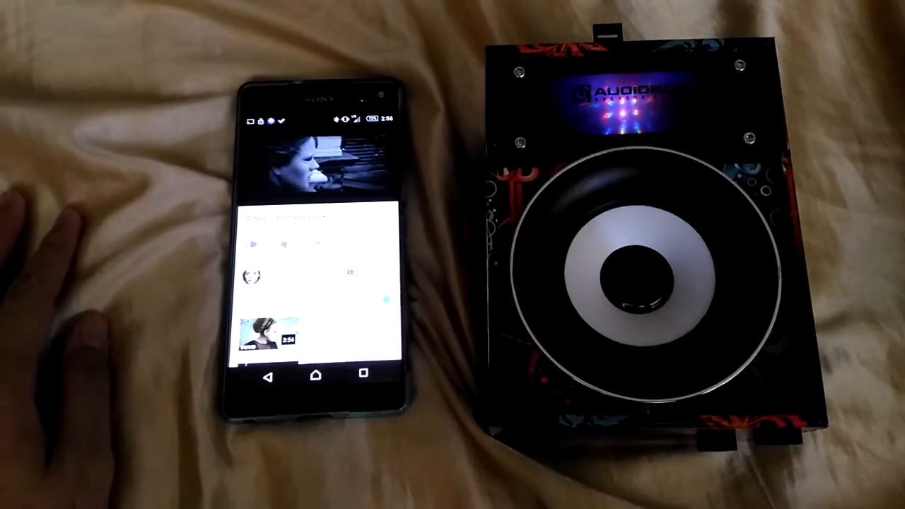
# Step: Show the play/pause, seek bar and fullscreen controls on the playing YouTube video
pyautogui.click(318, 170)
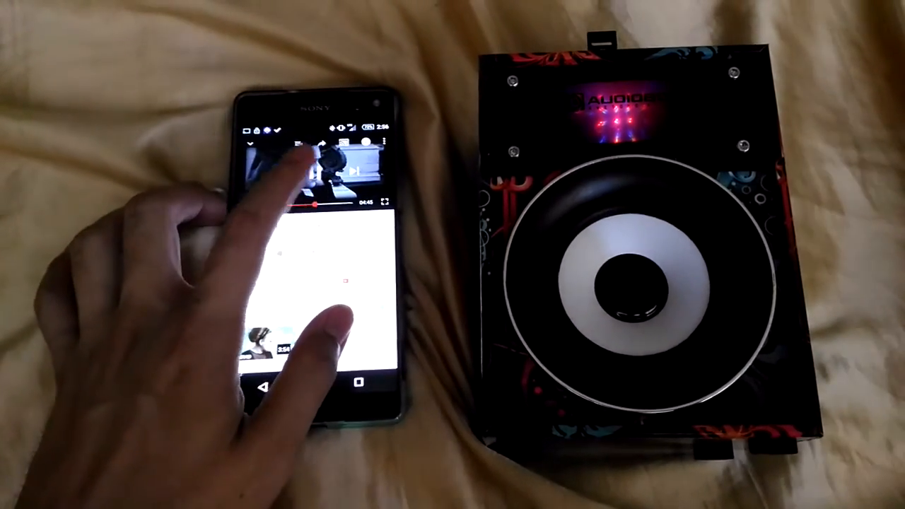